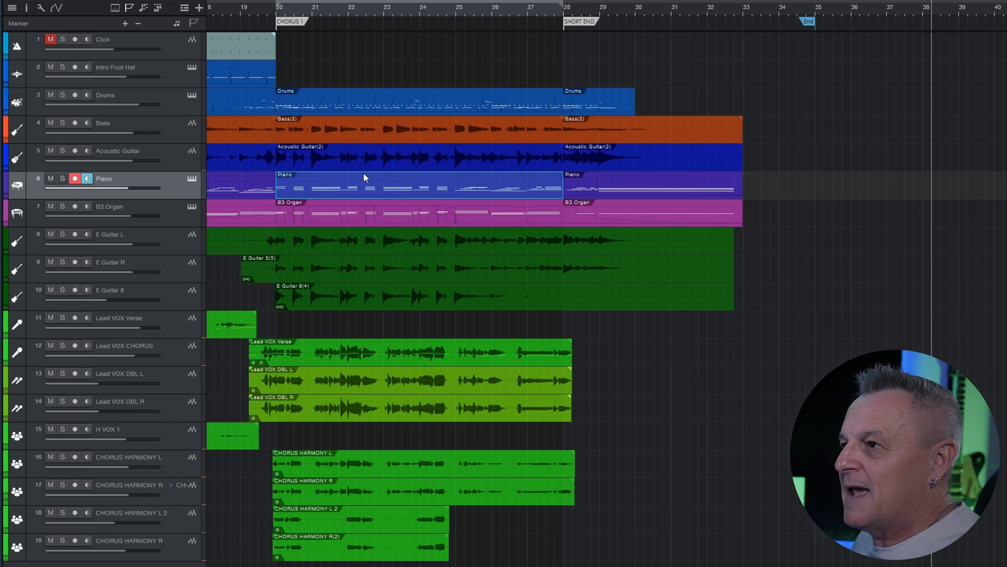
mouse_move(354, 137)
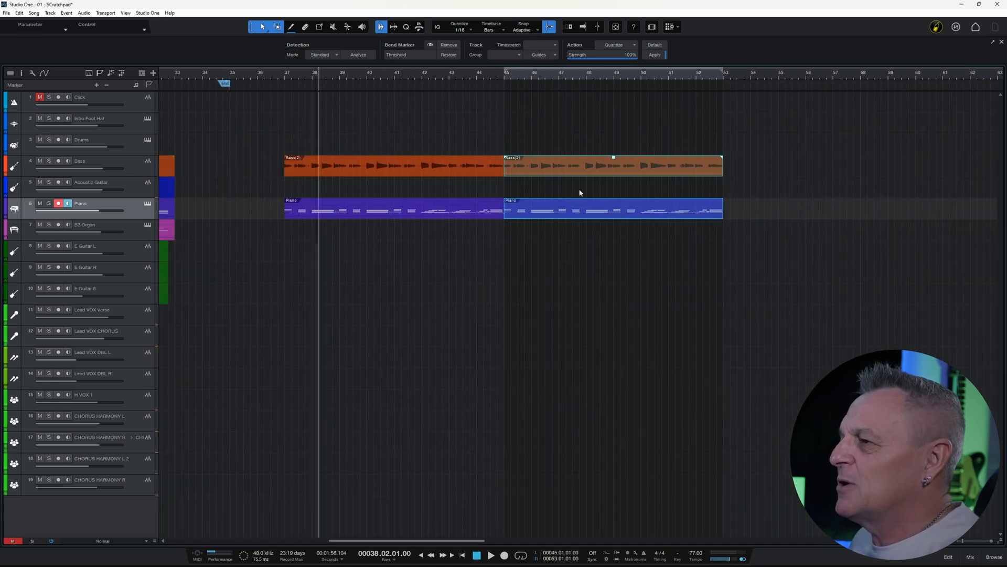
mouse_move(368, 223)
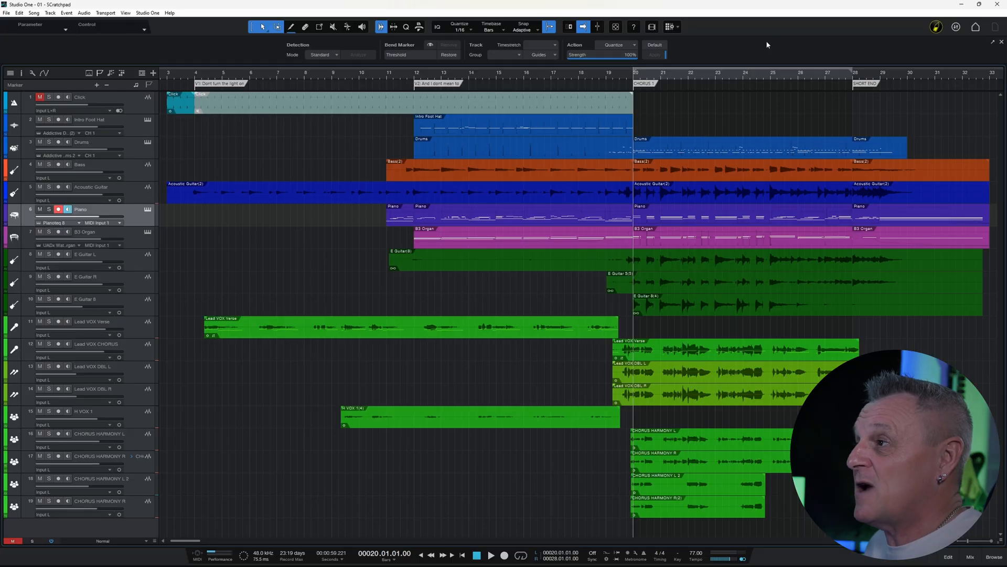
Show a Scratch Pad beside the song using the toolbar Scratch Pad button.
click(668, 27)
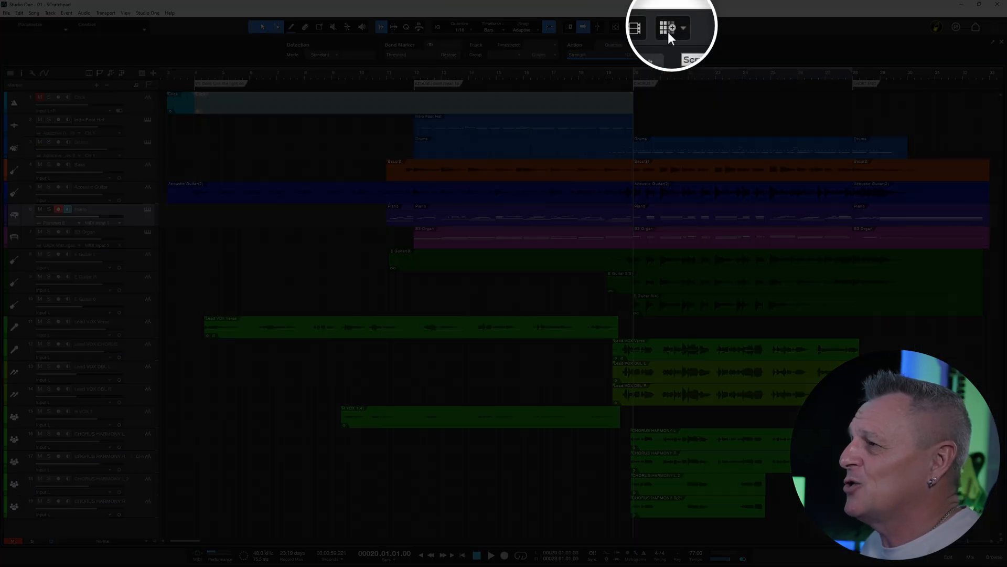
click(668, 26)
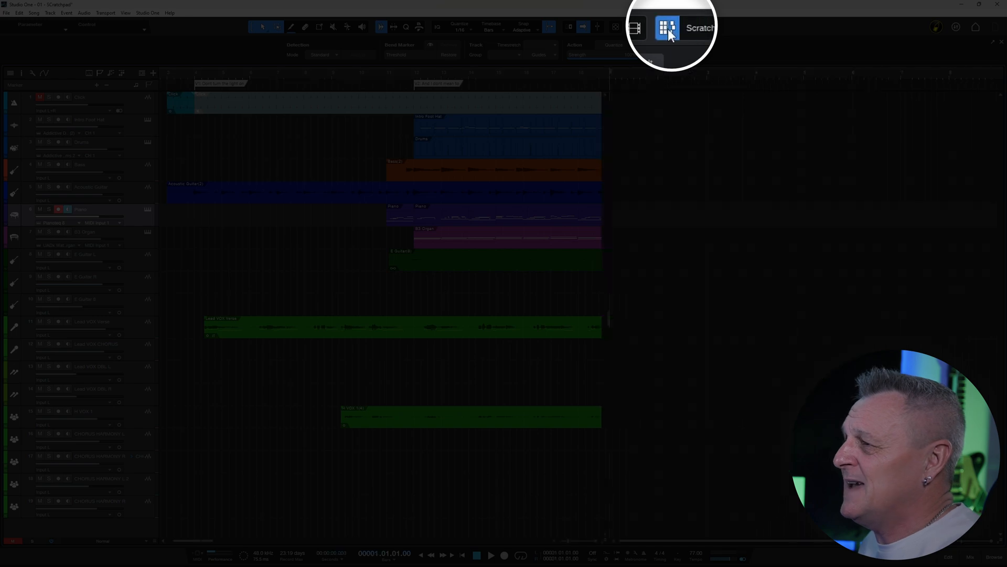
click(669, 26)
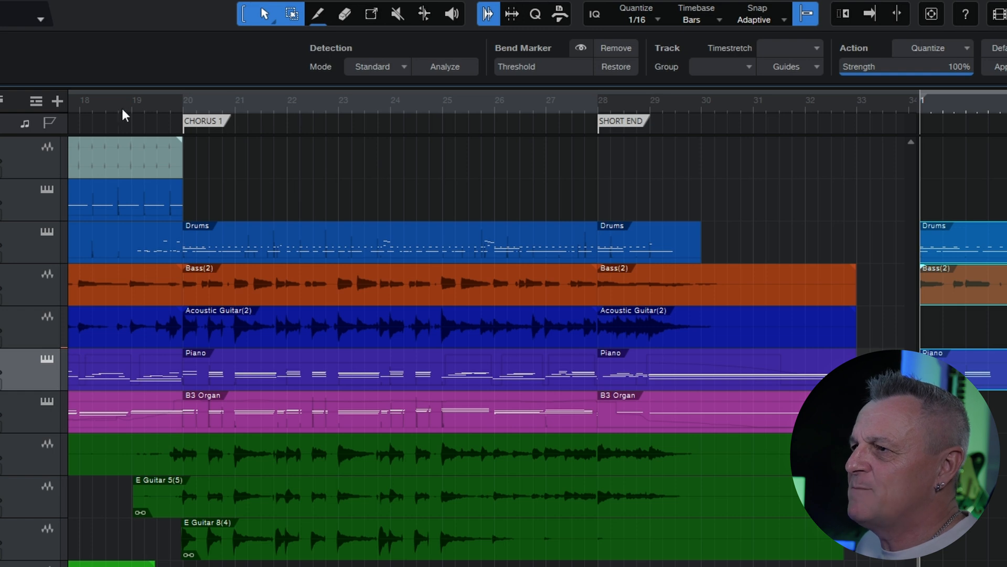
mouse_move(442, 102)
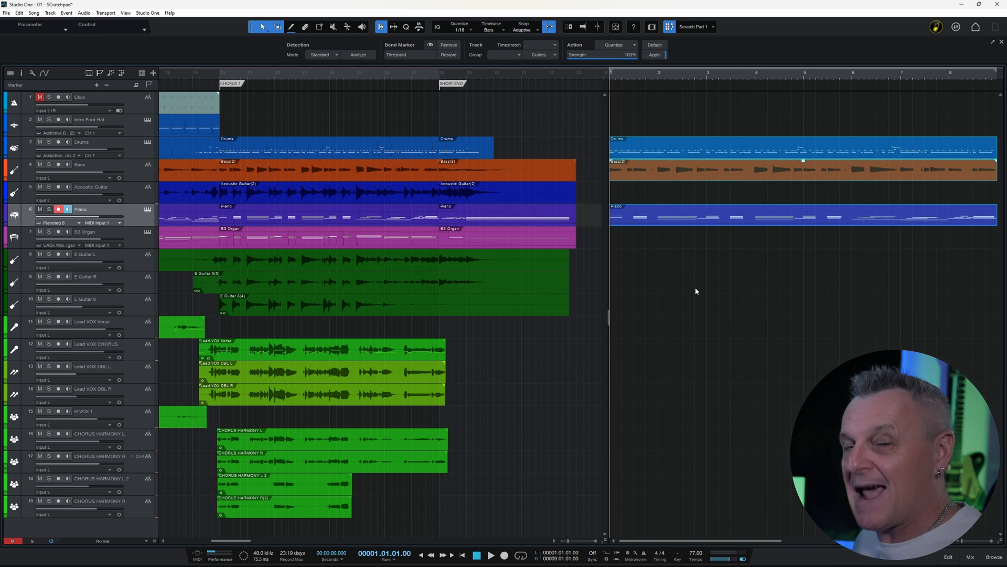
mouse_move(692, 268)
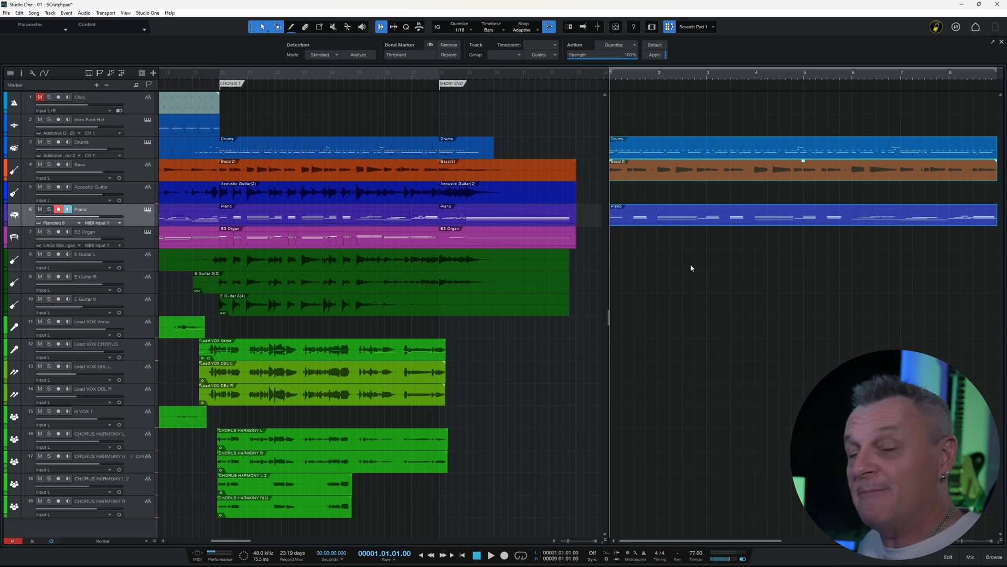
mouse_move(682, 277)
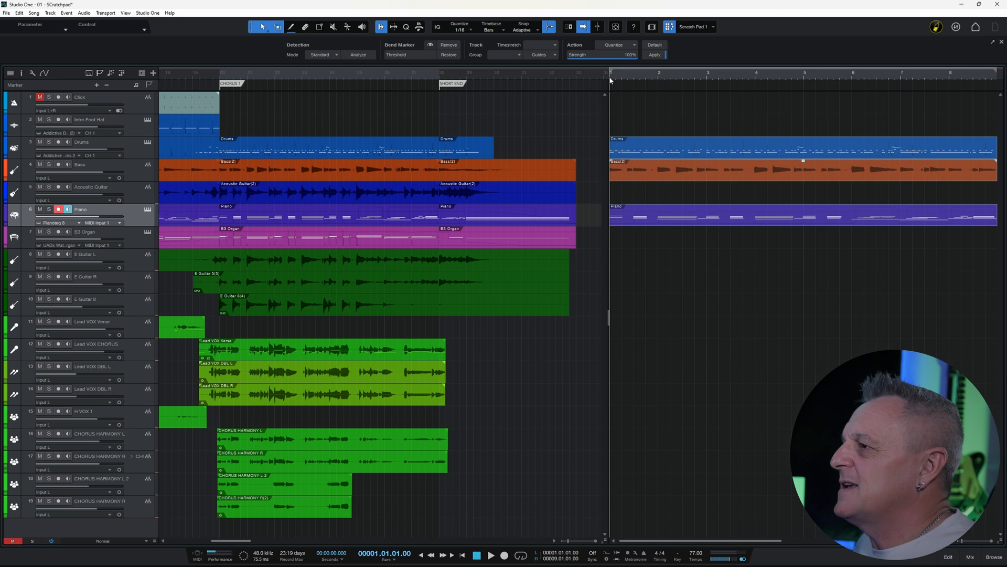
mouse_move(670, 169)
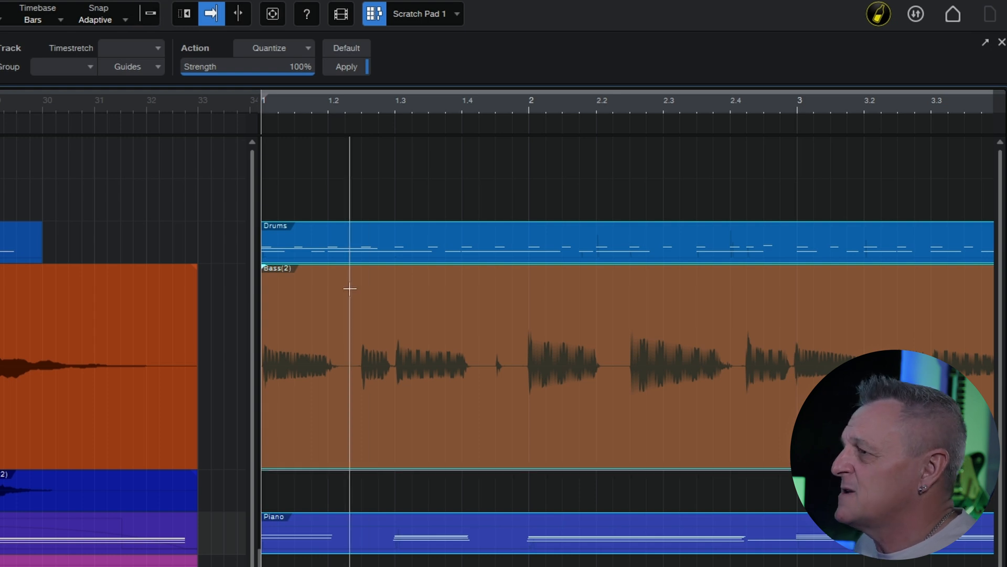
Range-select a short stretch of the scratch pad bass, then select the Bass track.
drag(350, 298, 389, 297)
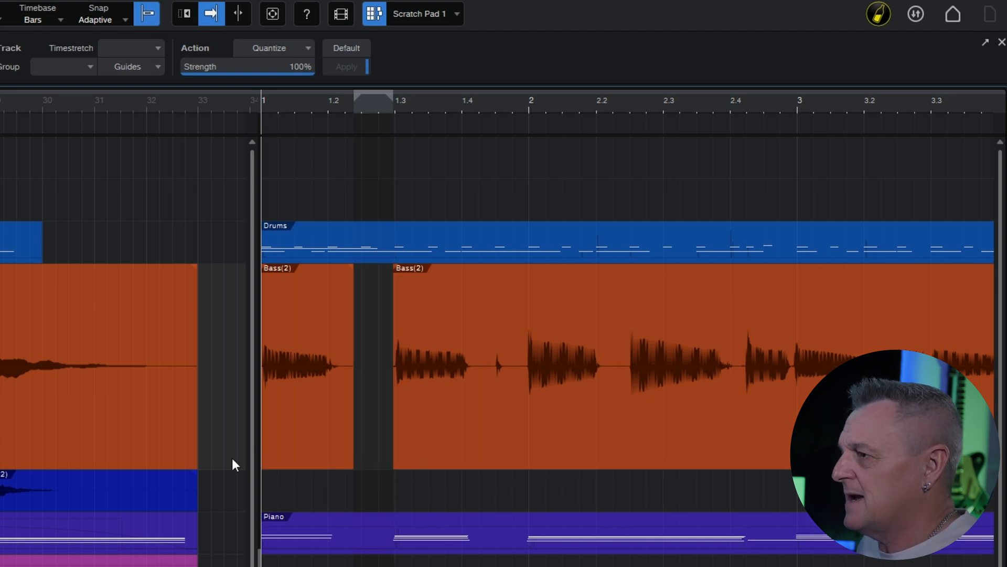
click(307, 366)
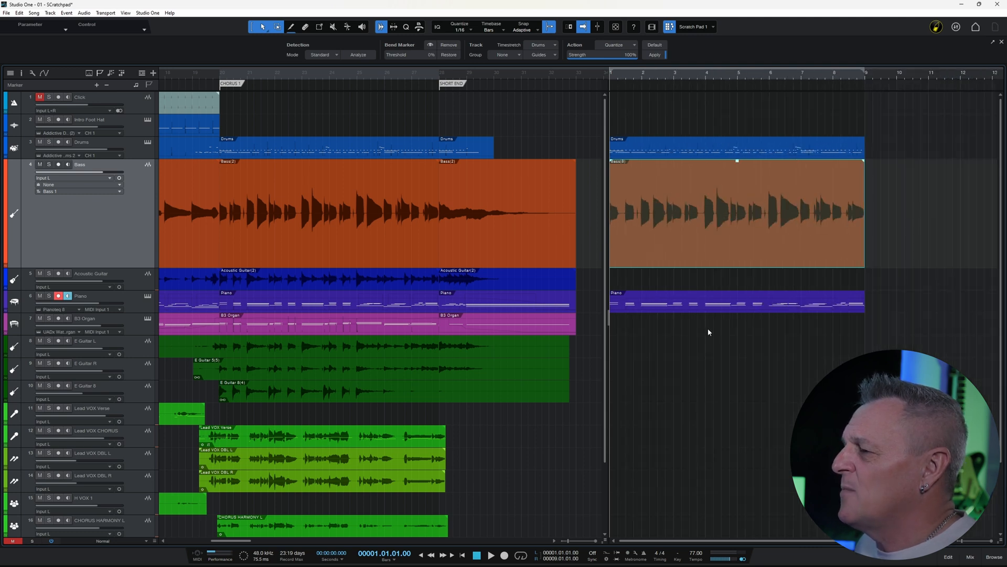
mouse_move(659, 247)
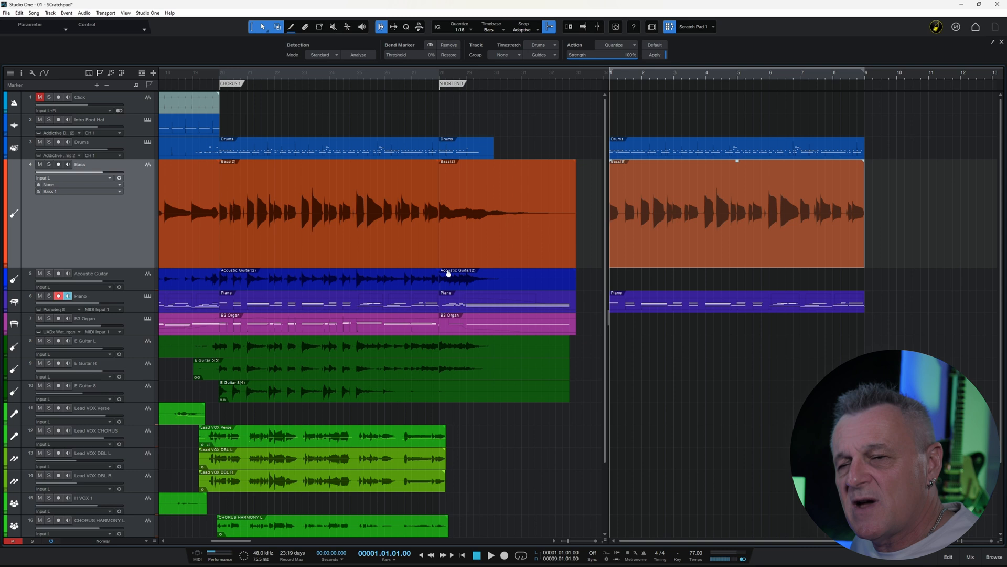
mouse_move(775, 249)
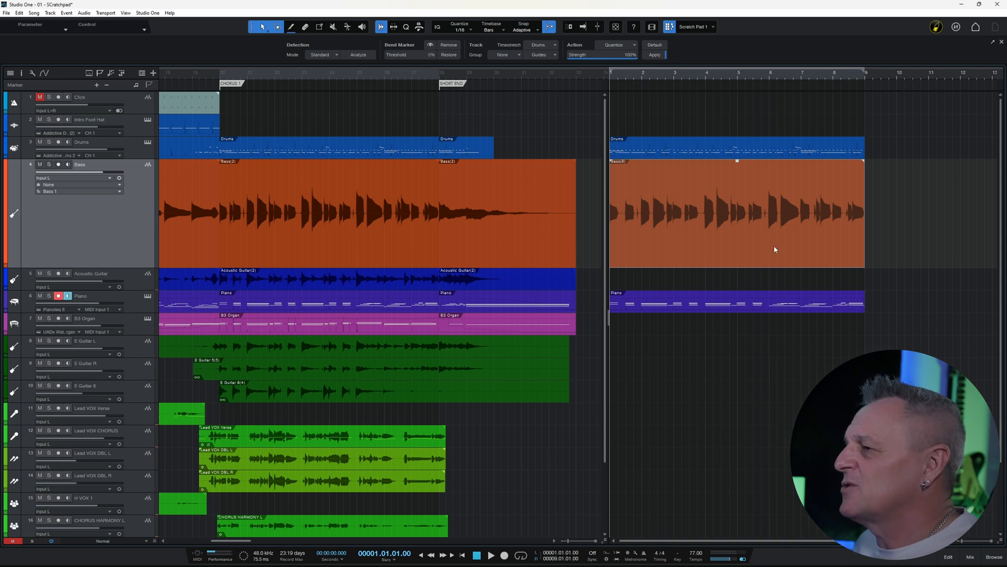
mouse_move(730, 251)
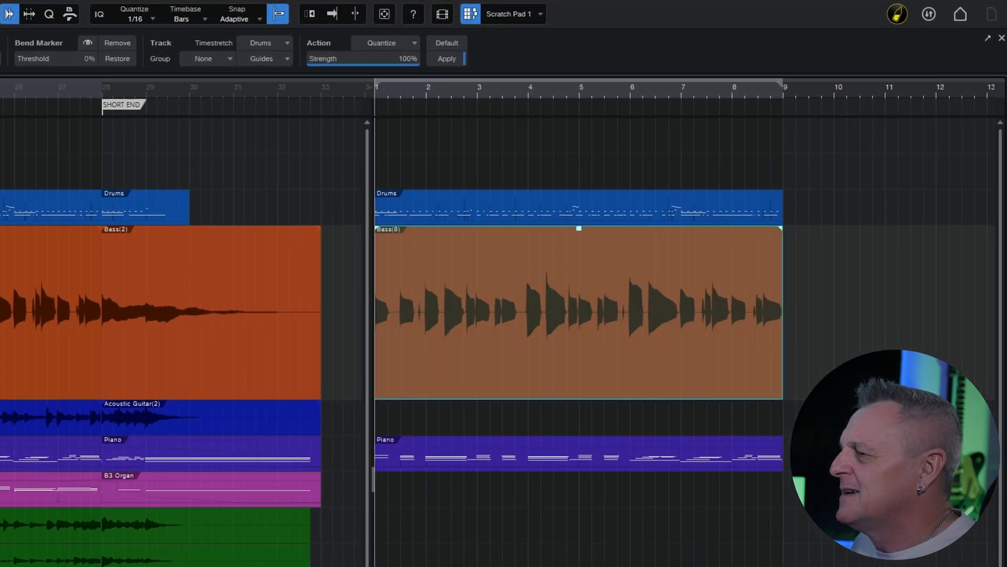
click(601, 206)
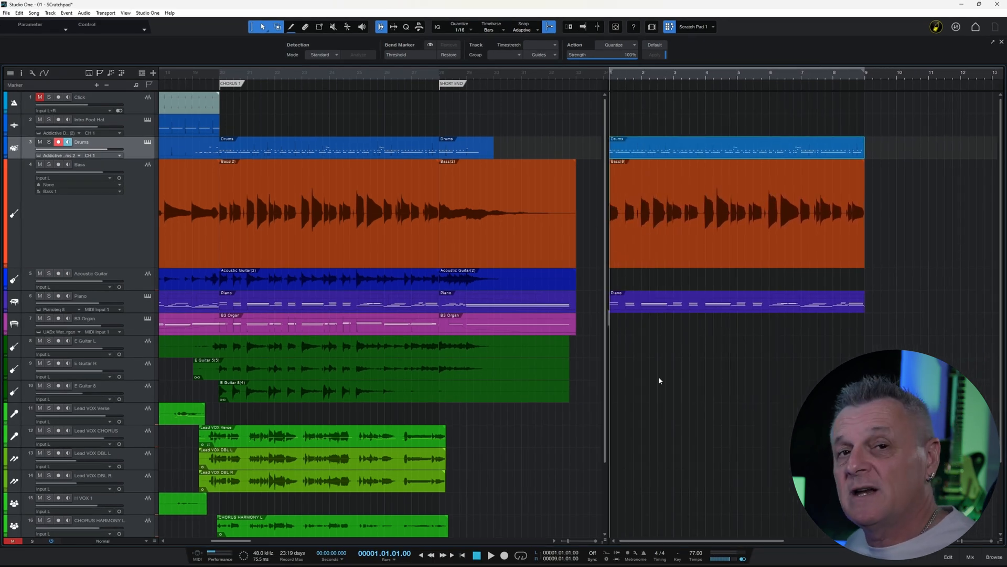
mouse_move(712, 335)
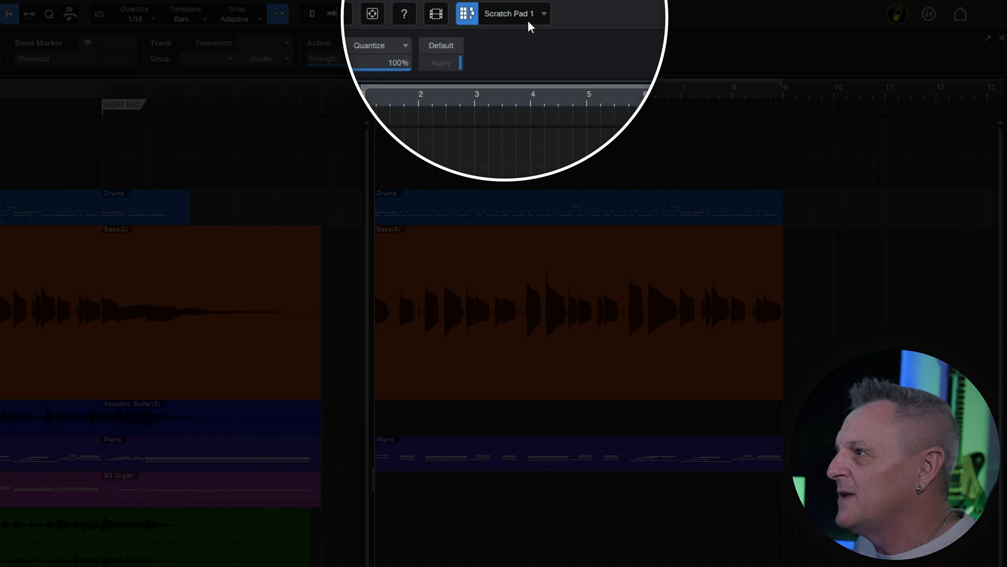
mouse_move(545, 23)
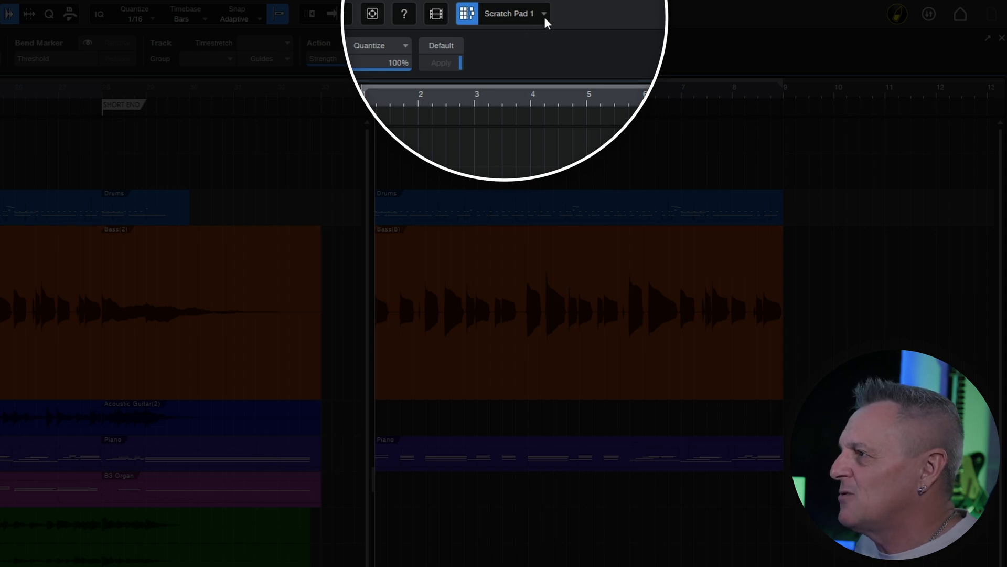
Show the Scratch Pad 1 menu with Rename, Duplicate, Add and Delete options.
click(544, 12)
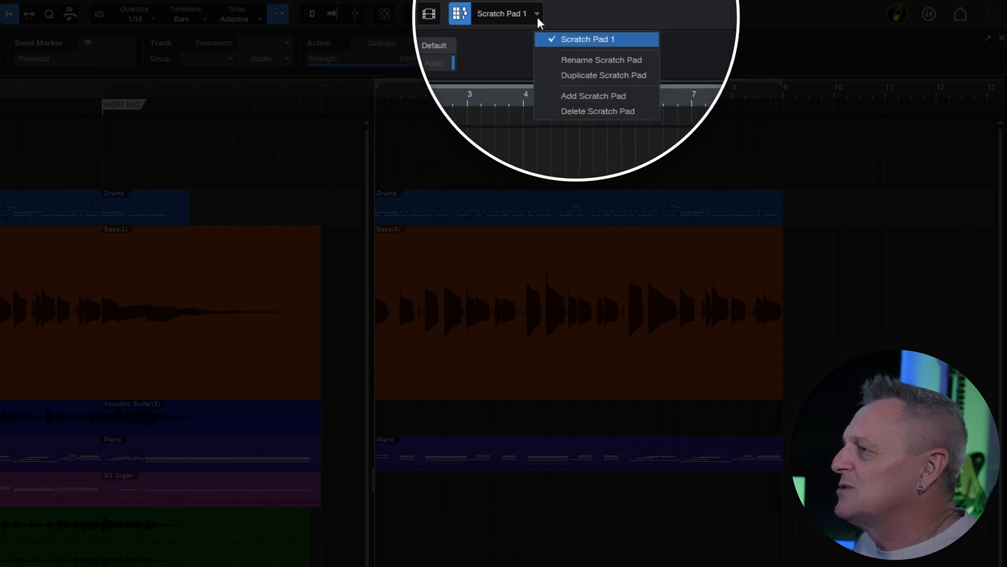
mouse_move(590, 75)
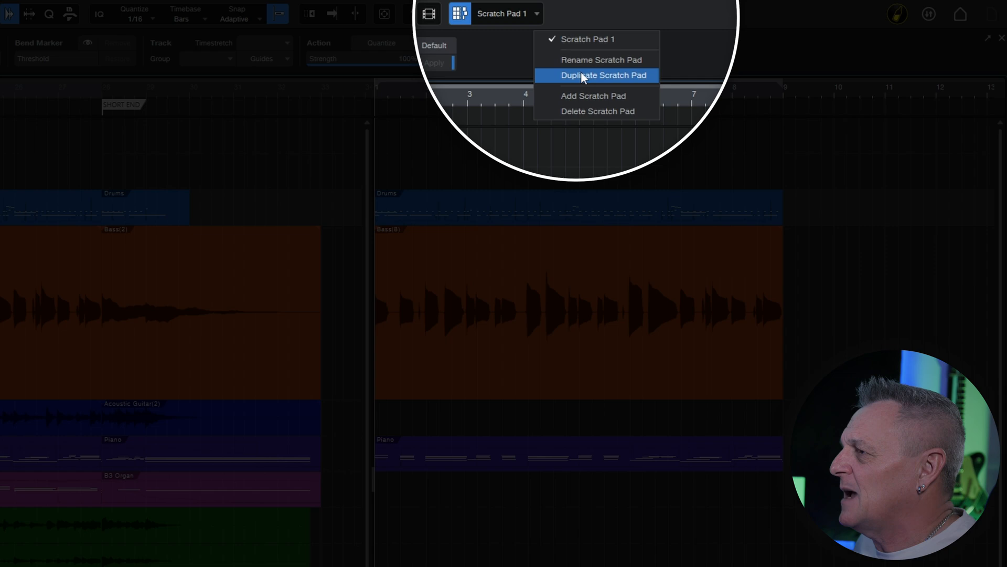
mouse_move(579, 78)
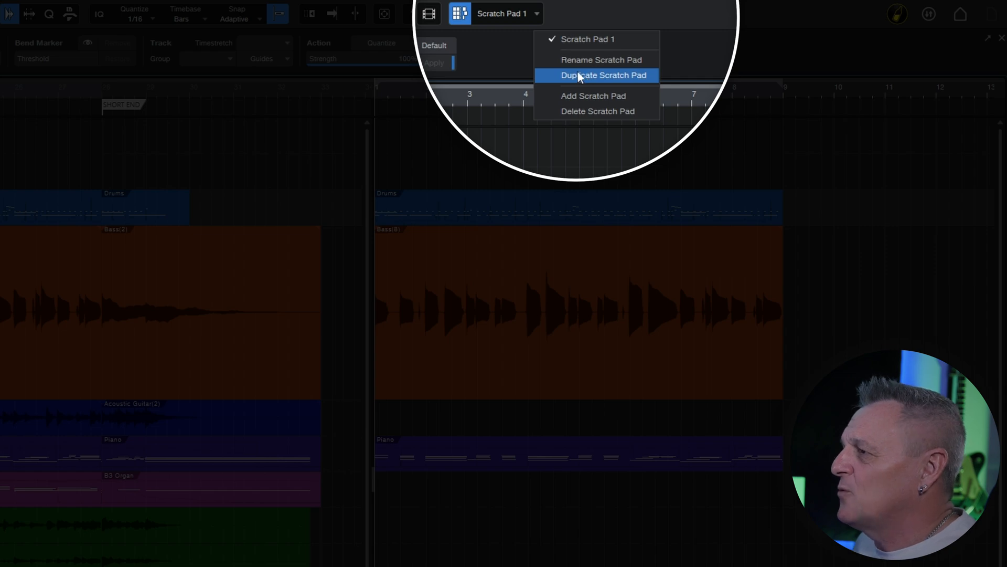
mouse_move(568, 59)
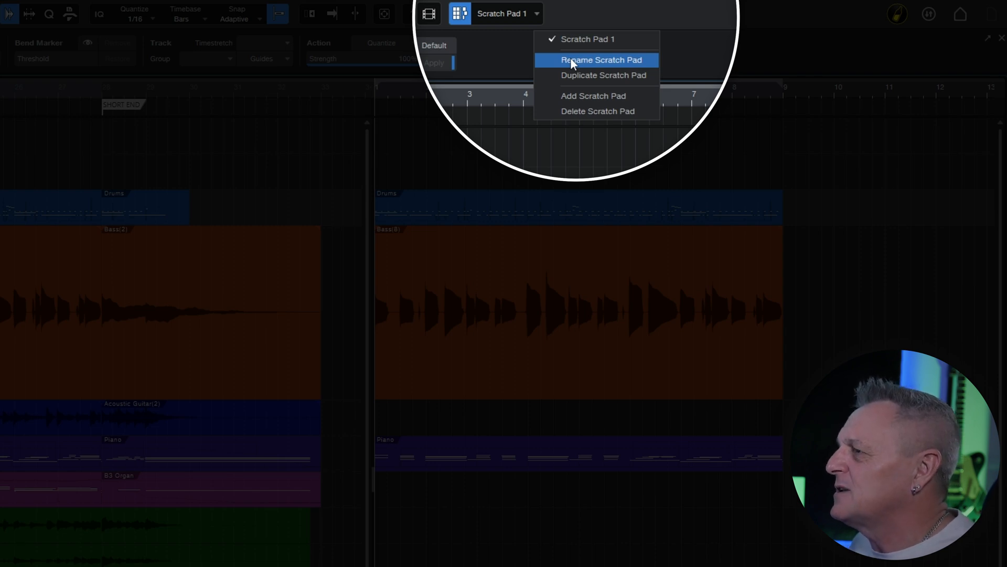
mouse_move(575, 96)
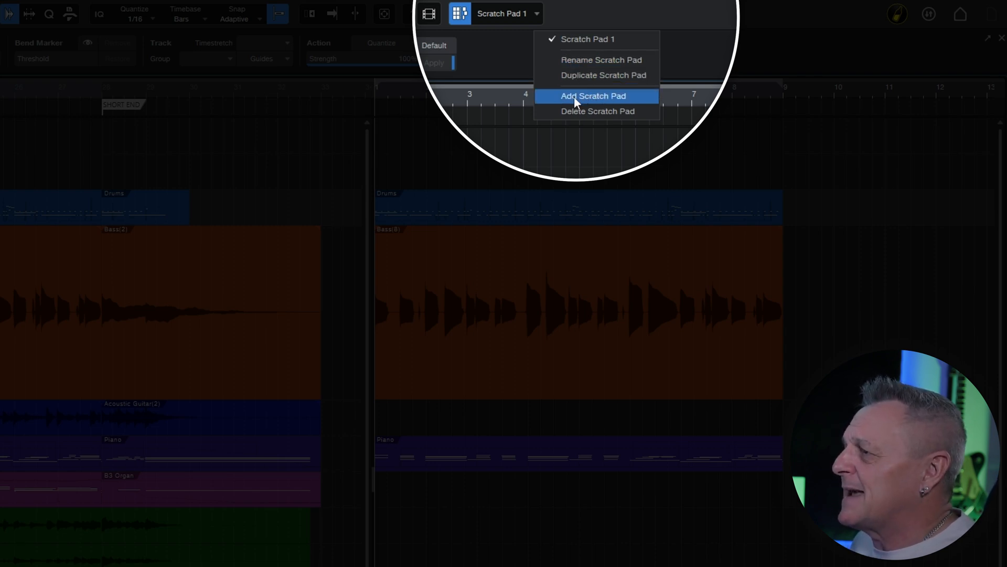
mouse_move(599, 100)
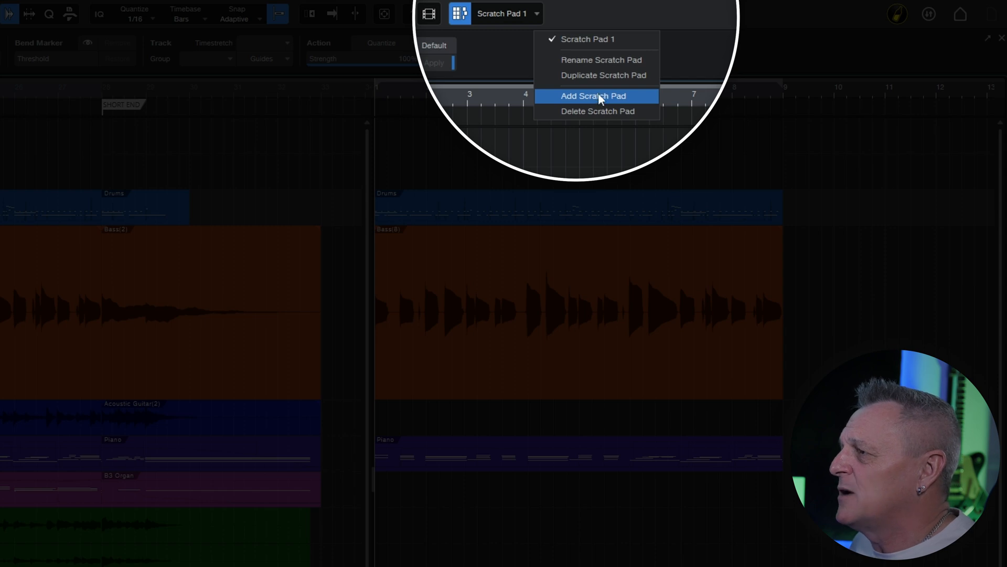
mouse_move(591, 87)
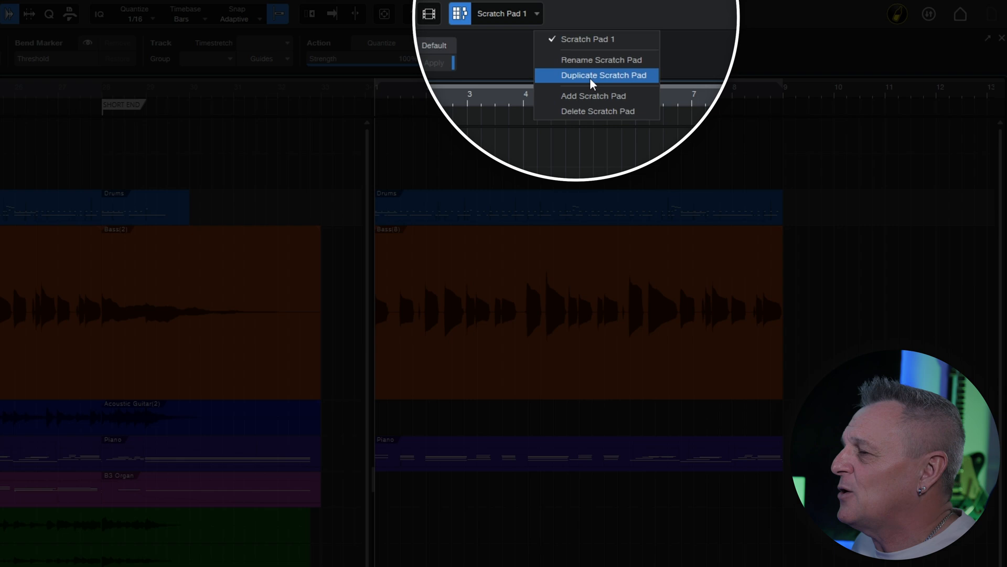
Duplicate the scratch pad, trim its piano to start at bar 4, then return to Scratch Pad 1.
click(603, 75)
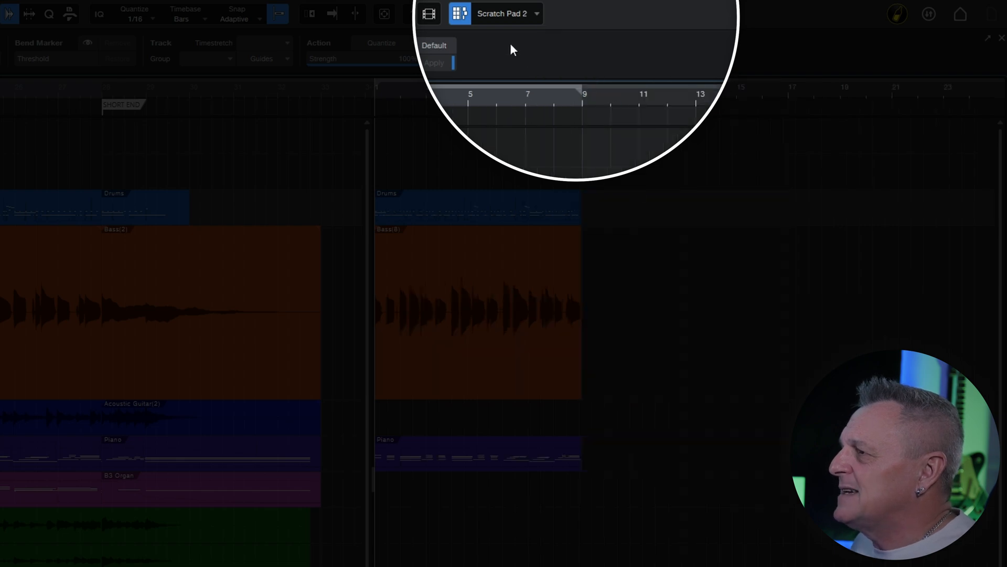
mouse_move(501, 26)
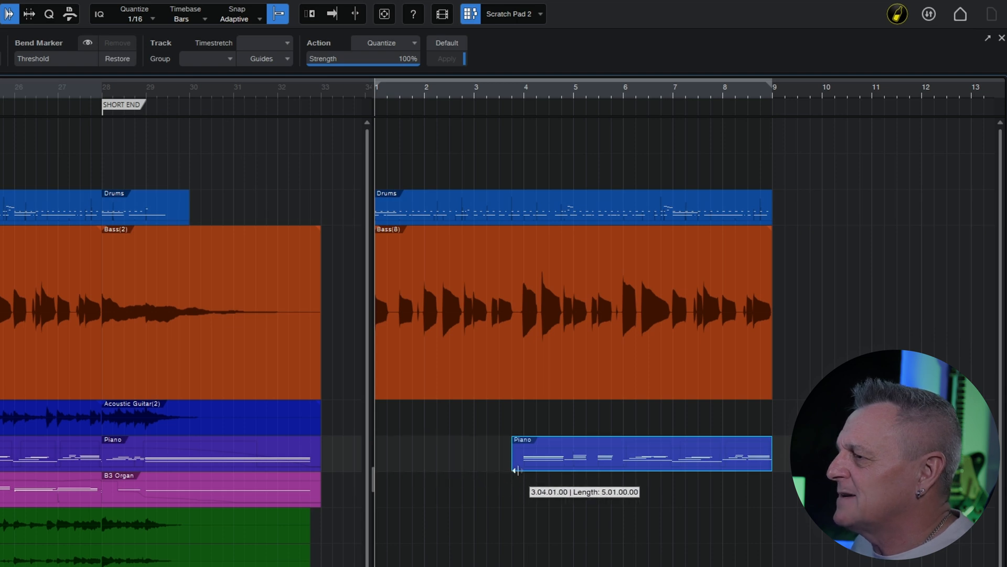
drag(516, 453, 526, 453)
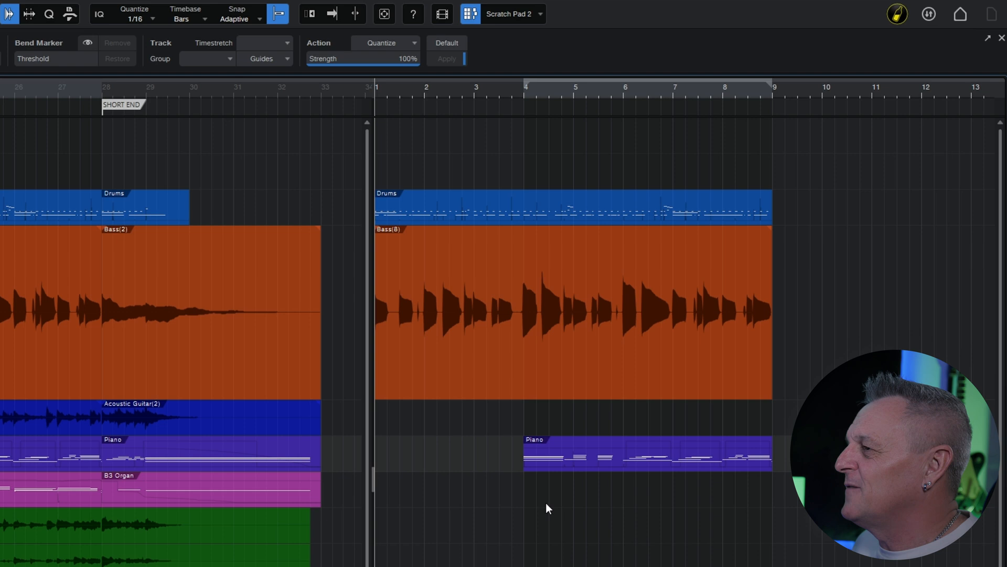
mouse_move(608, 136)
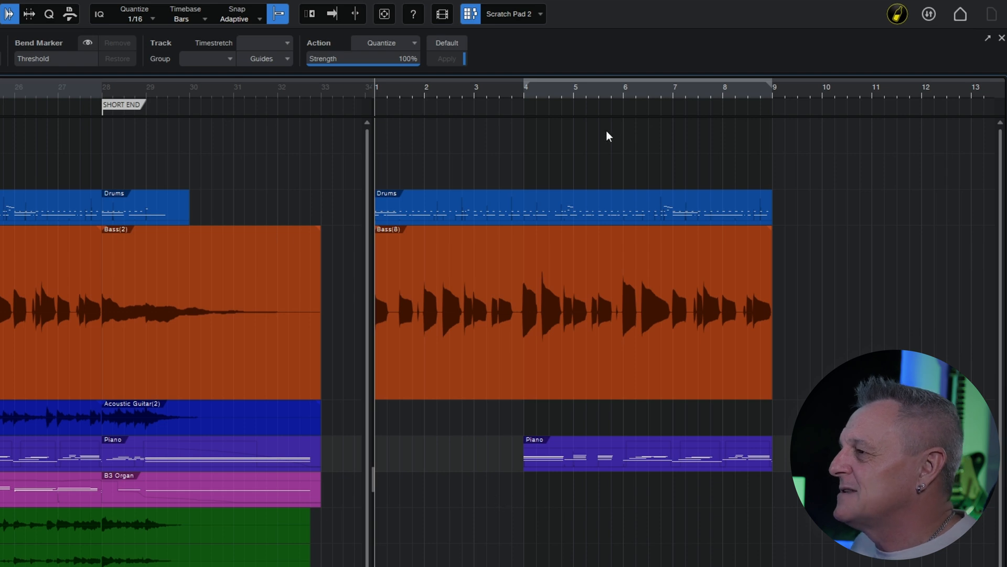
mouse_move(544, 48)
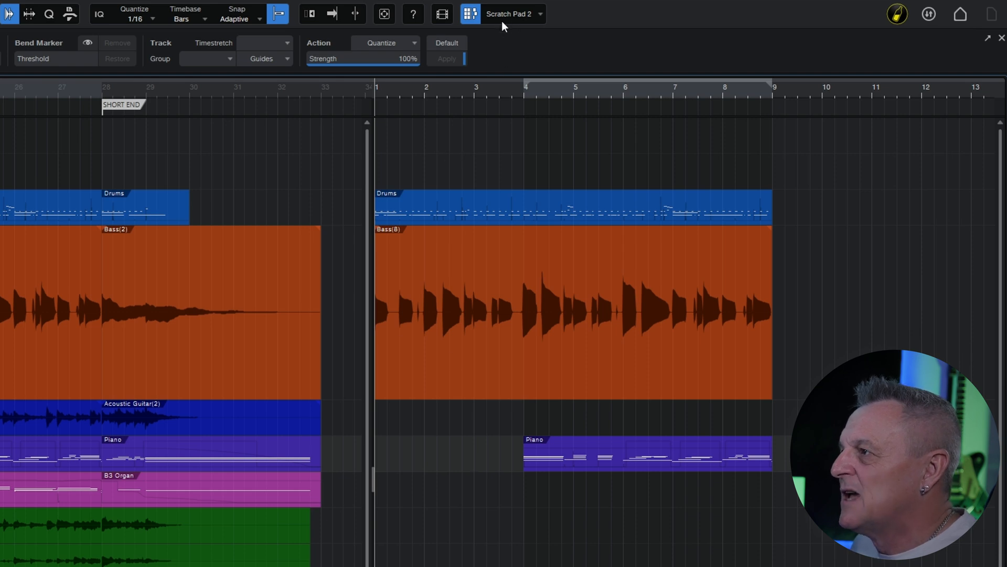
mouse_move(527, 43)
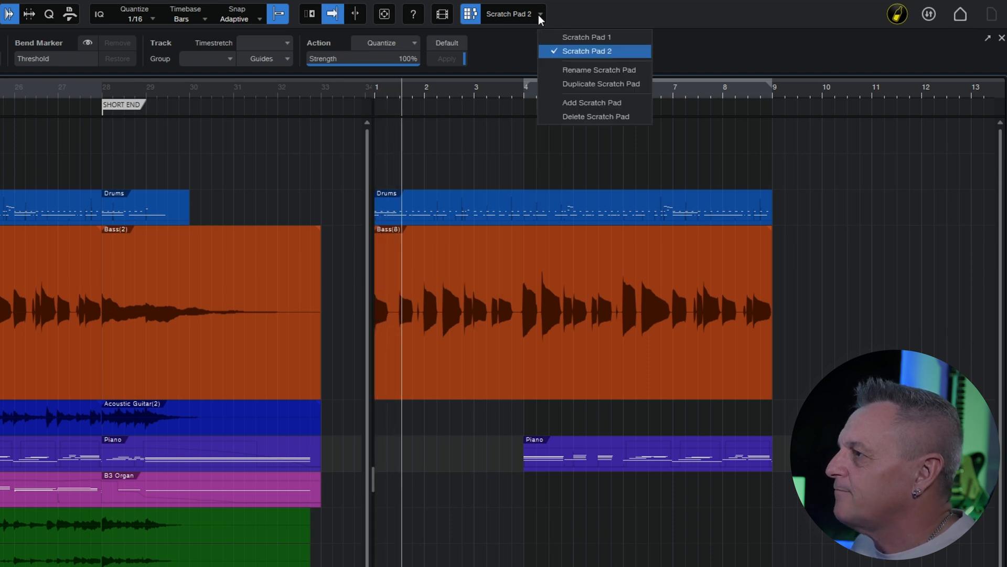
click(586, 37)
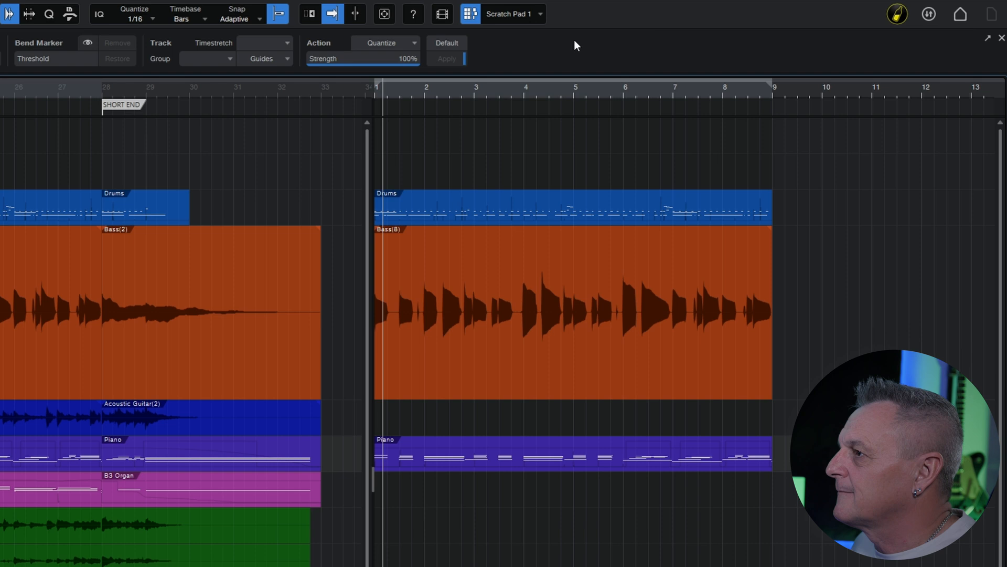
click(512, 14)
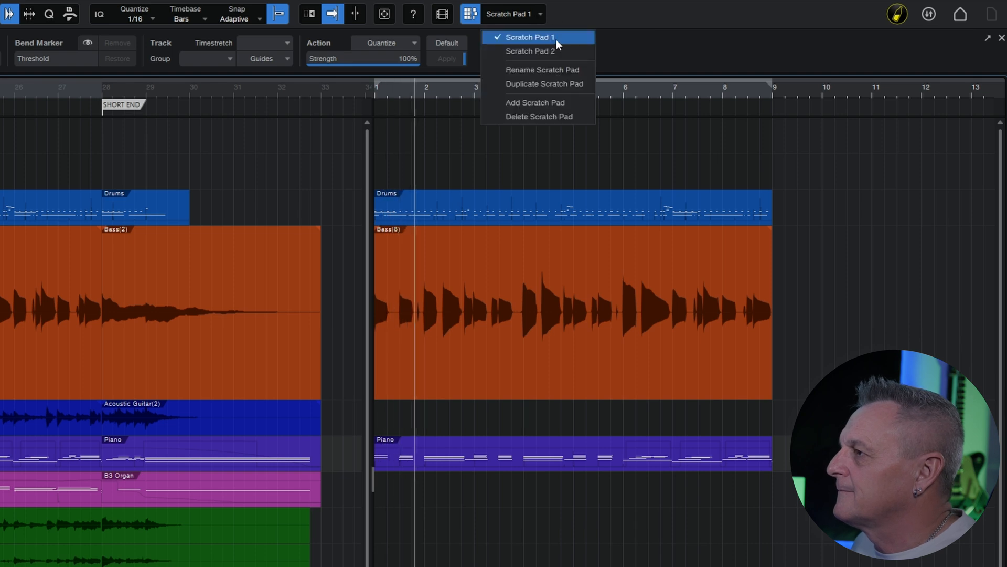
click(529, 52)
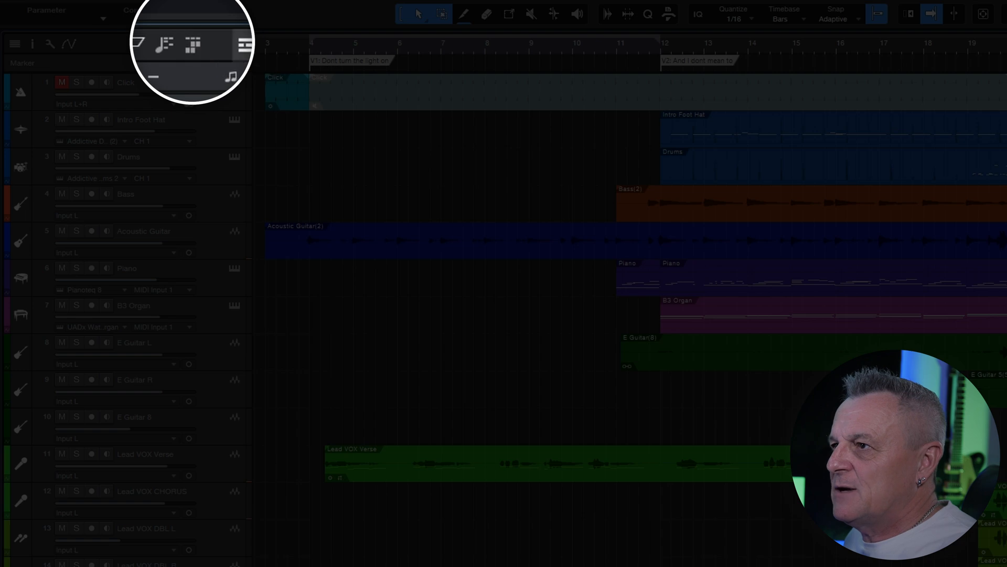
Enable the Arranger track from the timeline track options menu.
click(224, 44)
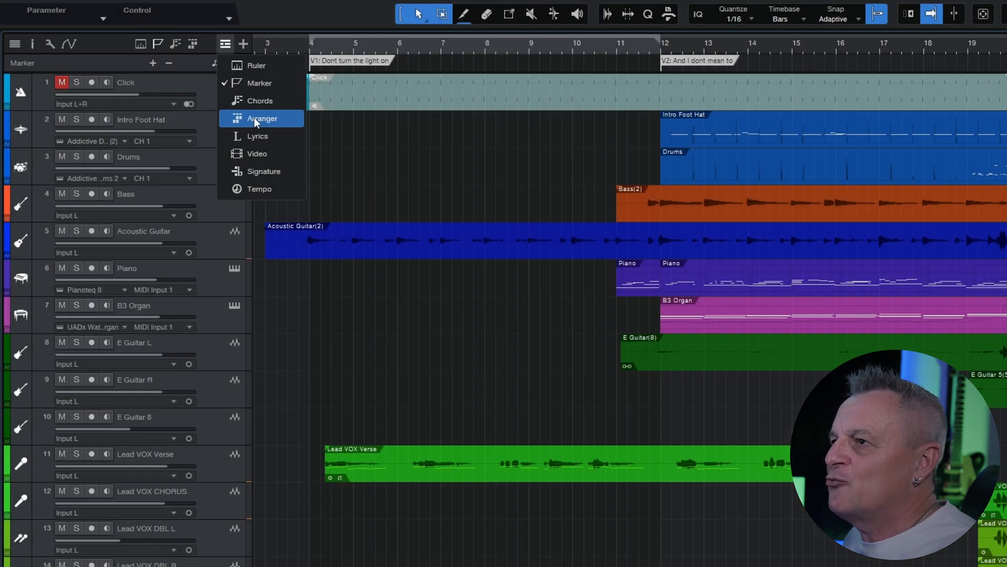
click(262, 118)
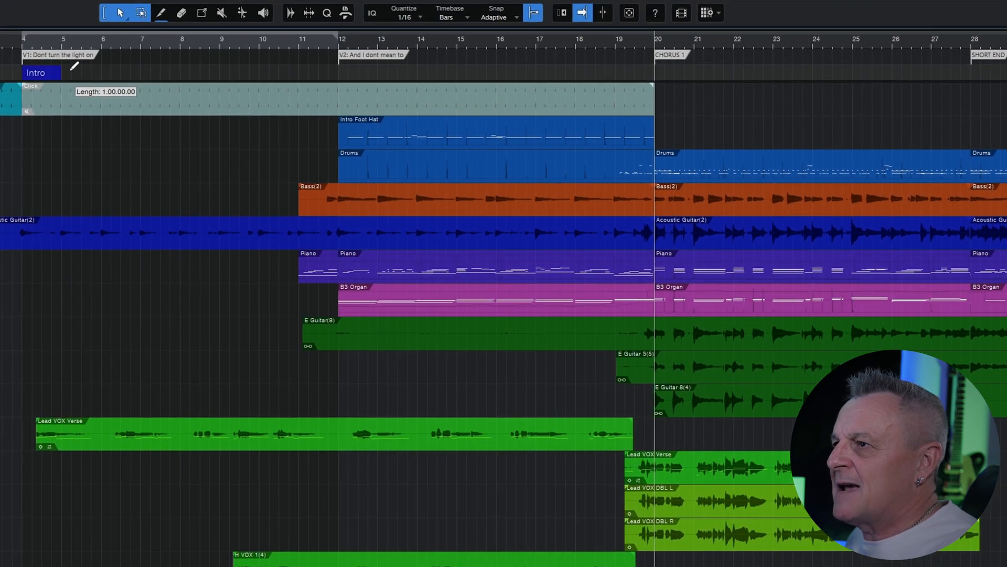
Draw an eight-bar Intro section from bar 4 to bar 12 on the Arranger track.
drag(71, 66, 335, 59)
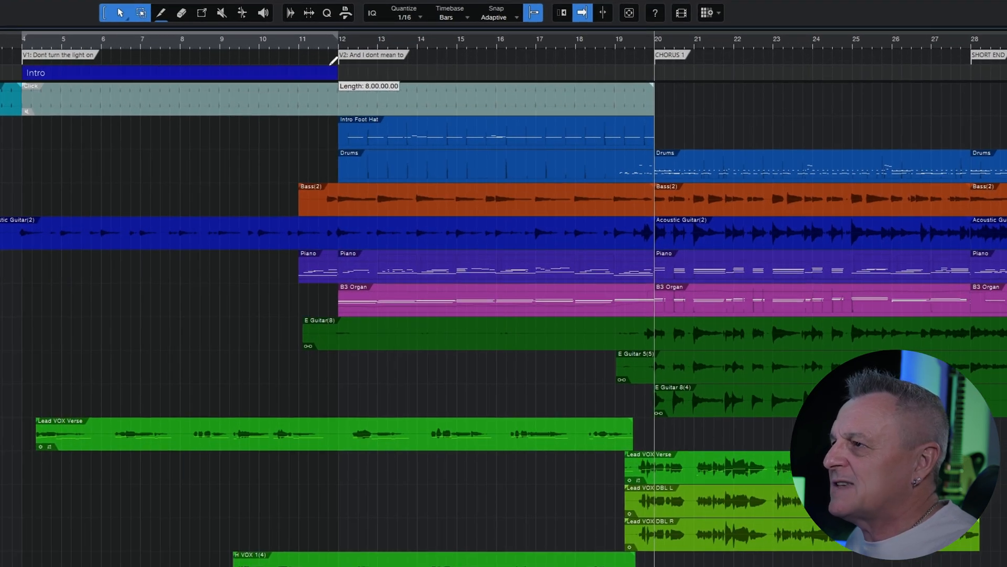
click(180, 73)
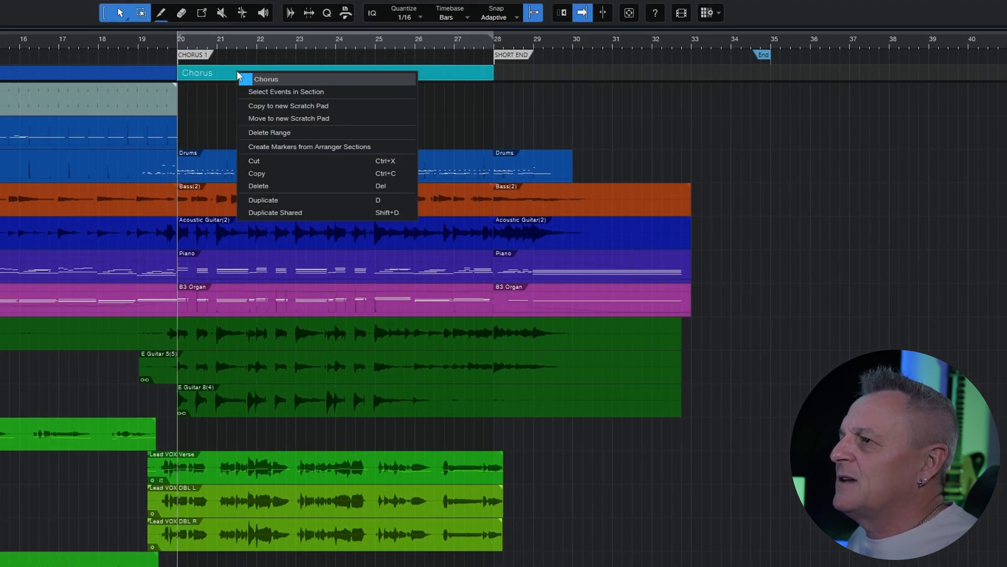
mouse_move(266, 106)
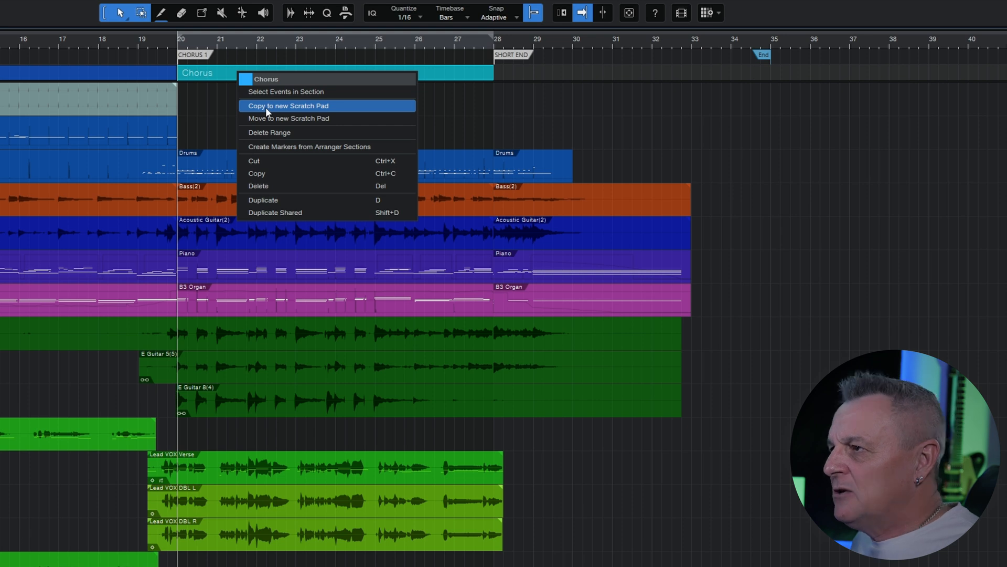
Copy the Chorus arranger section to a new Scratch Pad from its context menu.
click(288, 105)
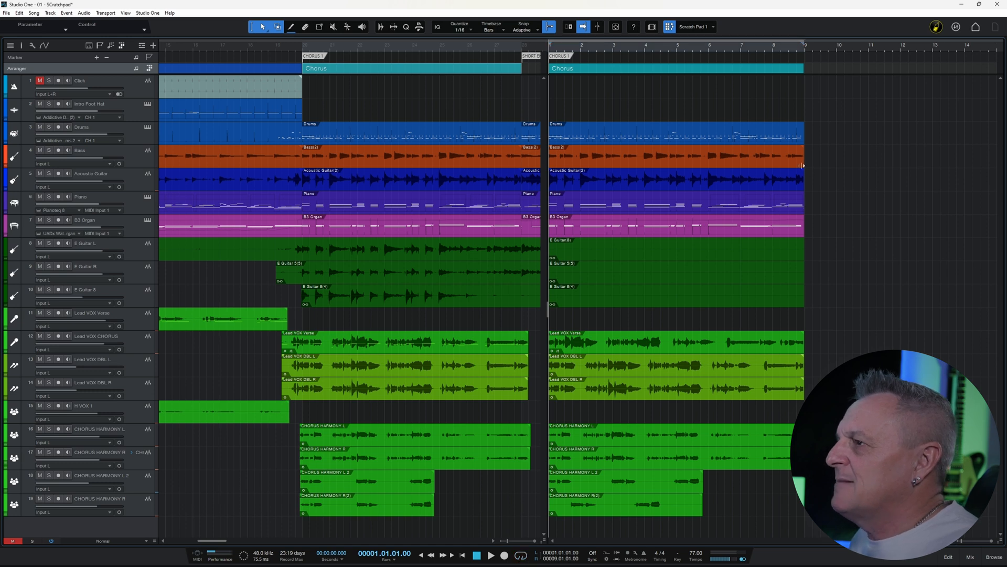
mouse_move(687, 107)
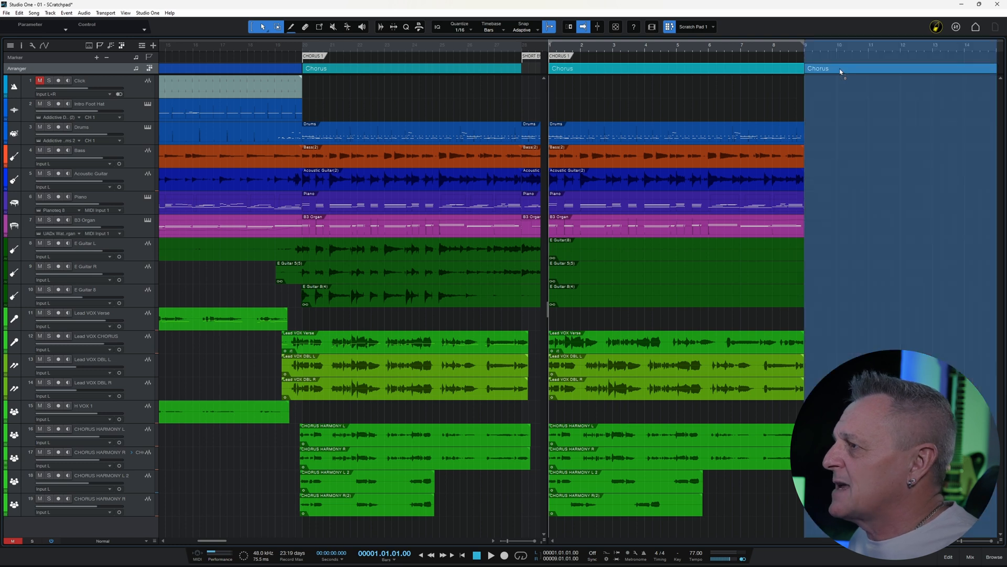
Scroll right through the scratch pad to view the three back-to-back Chorus copies.
scroll(right, 3)
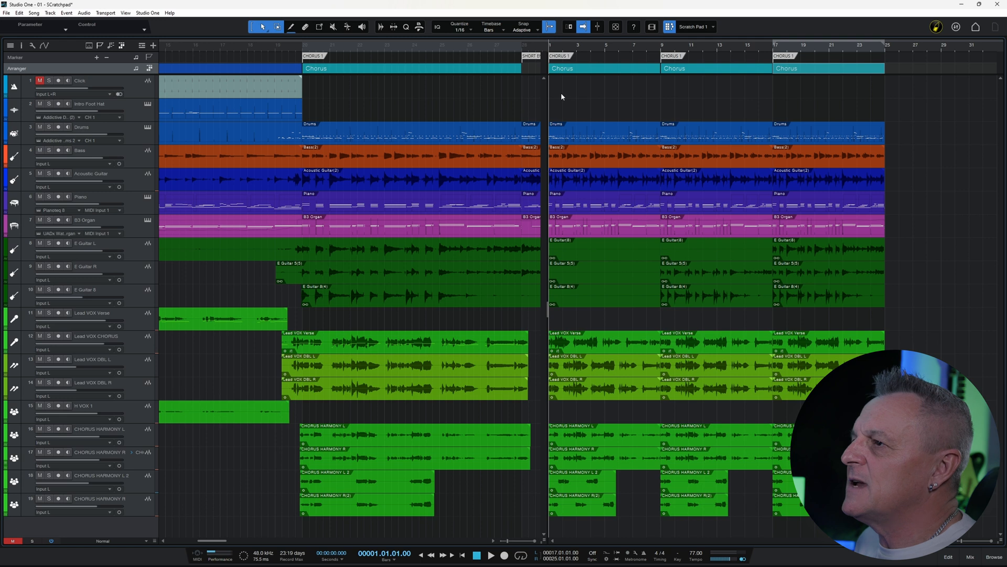
mouse_move(615, 91)
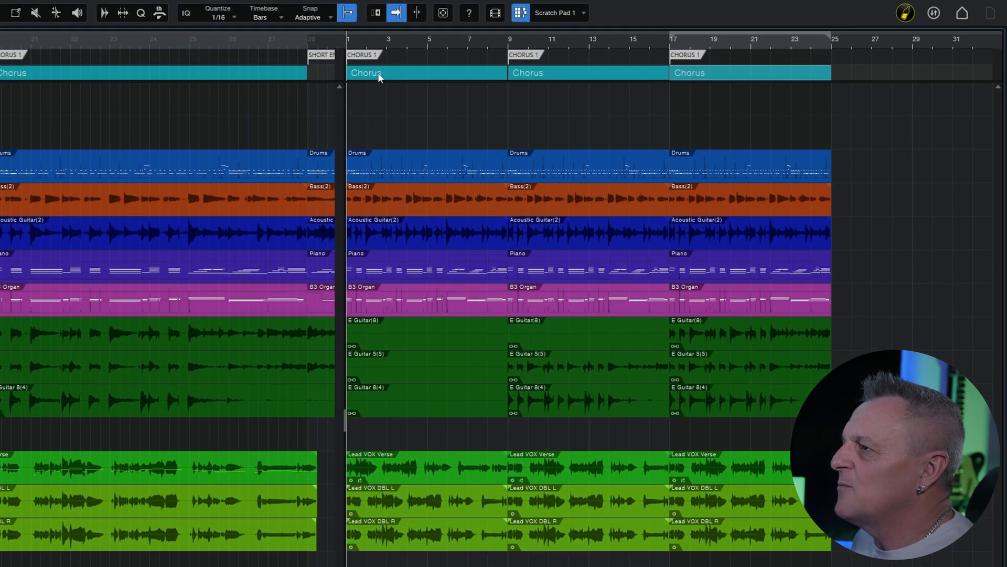
Enter V1, V2 and V3 into the three scratch-pad Chorus section names.
right_click(366, 72)
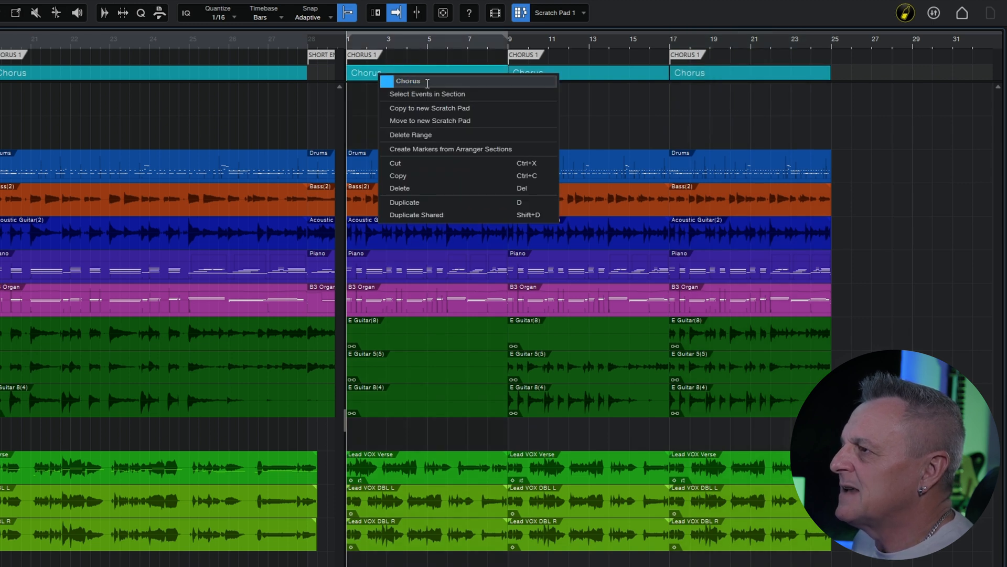
text(V)
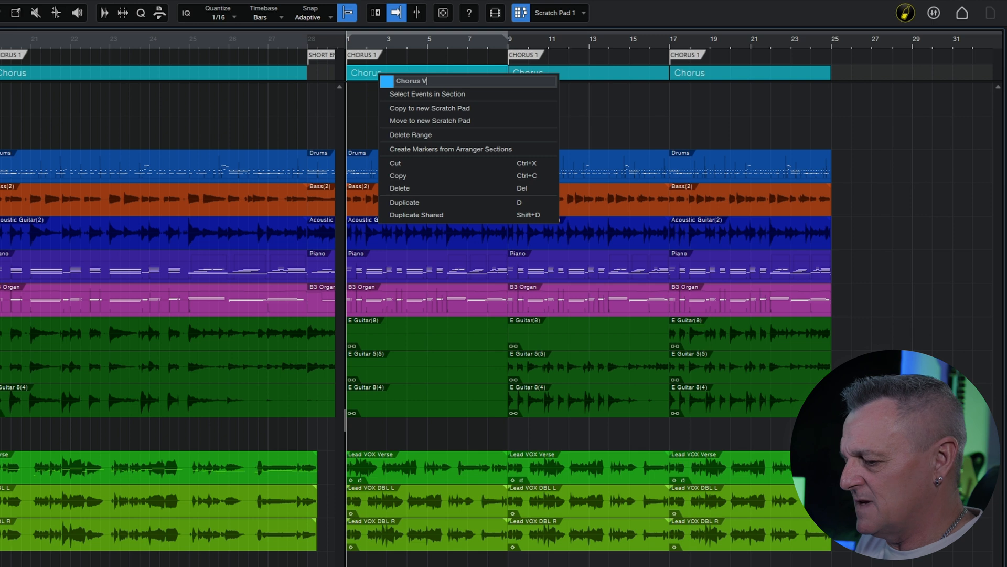
text(1)
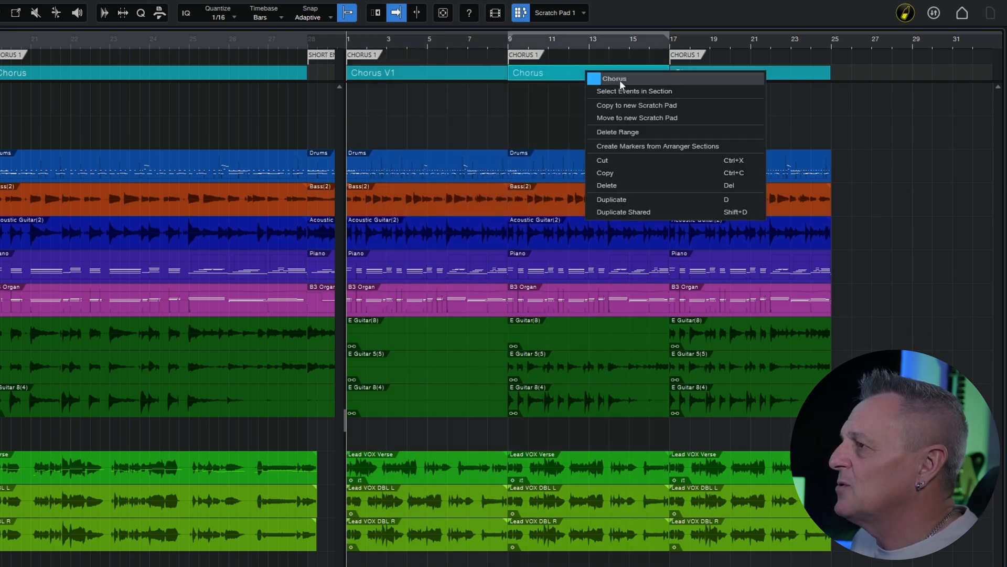
double_click(614, 79)
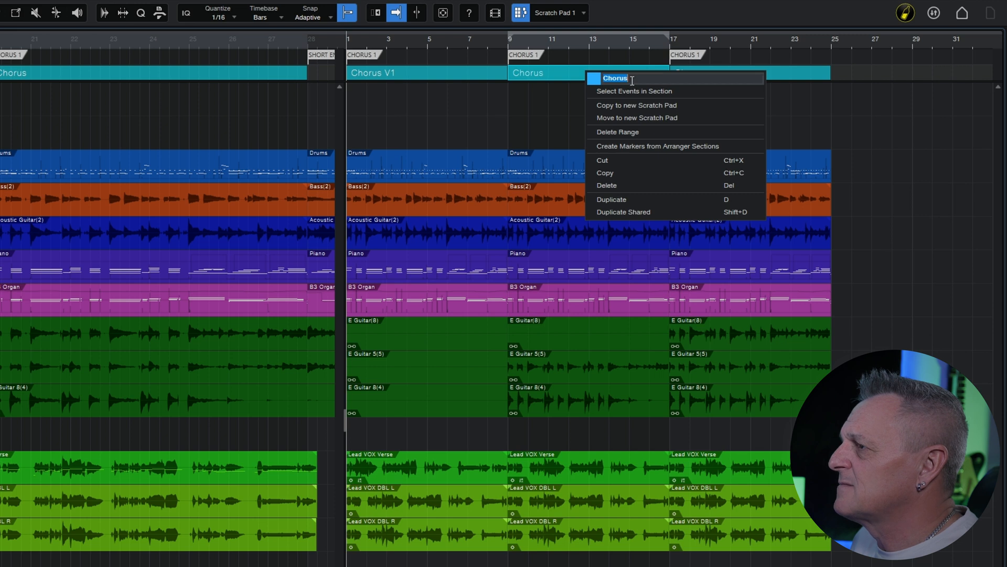
mouse_move(634, 91)
text( V2)
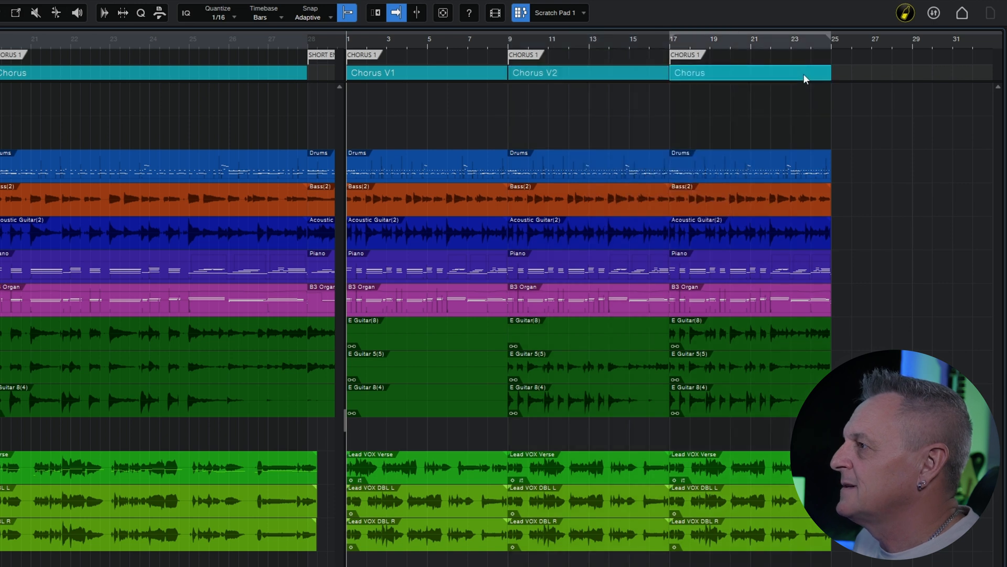
right_click(748, 72)
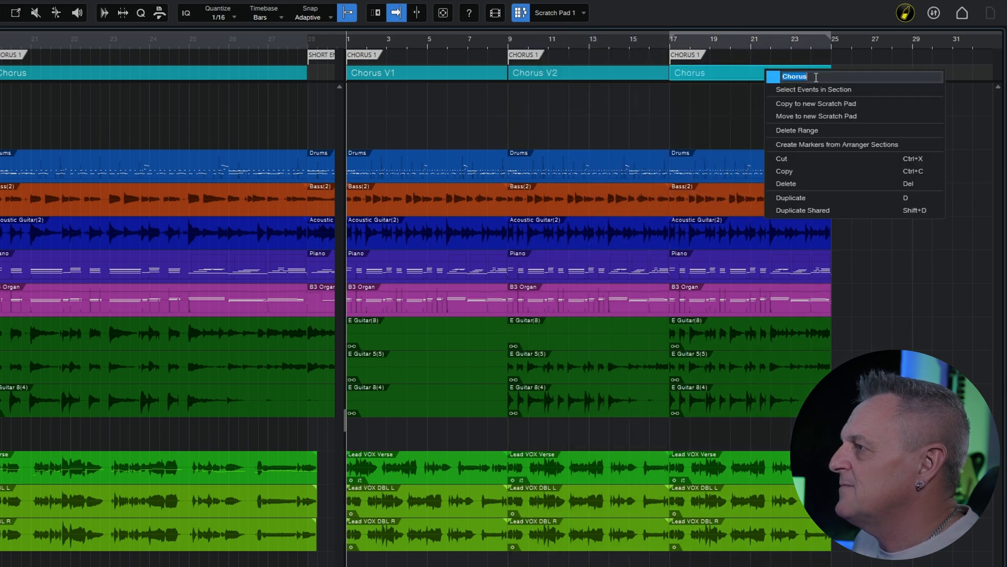
text(V3)
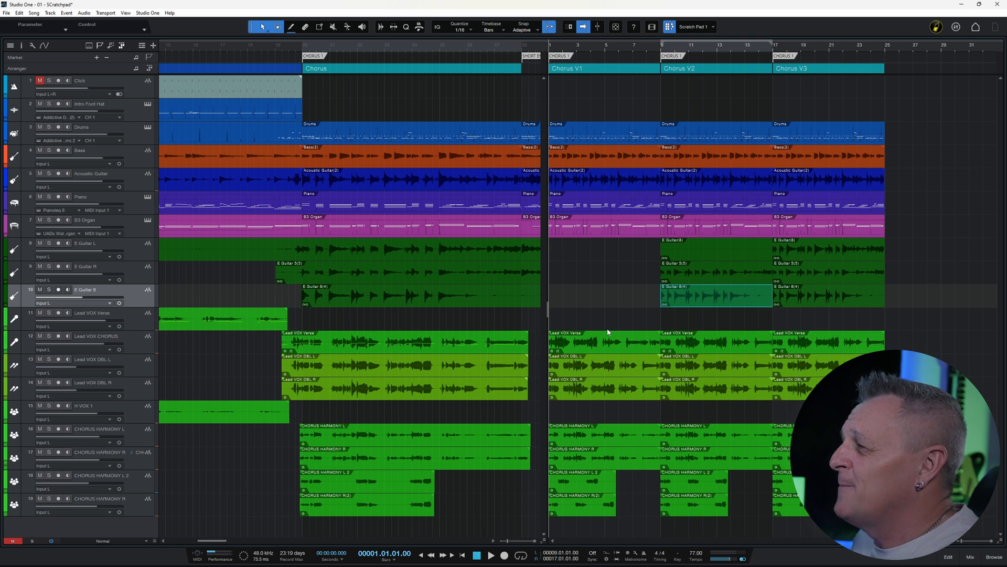
mouse_move(701, 204)
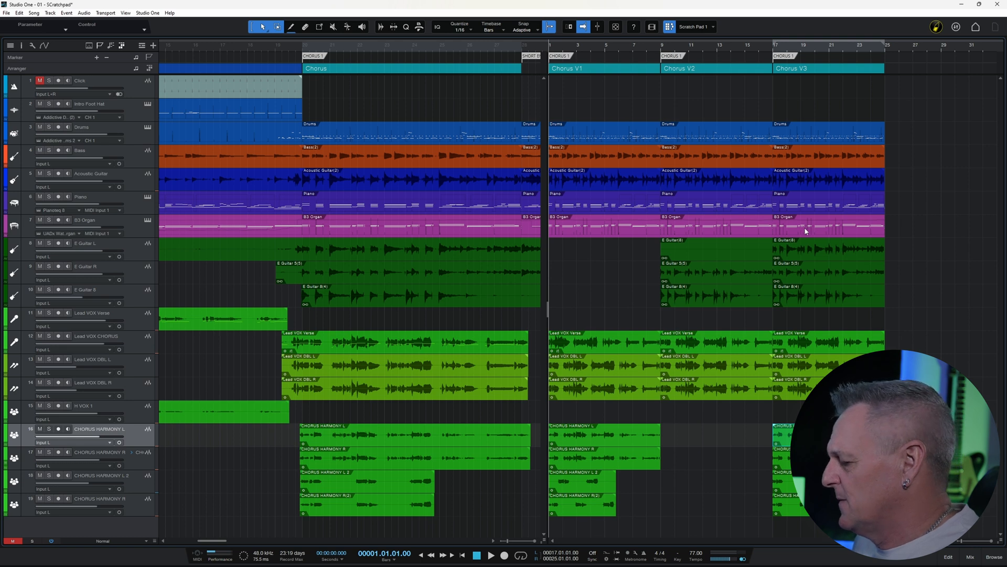
Select the organ part in Chorus V3 for removal.
click(713, 204)
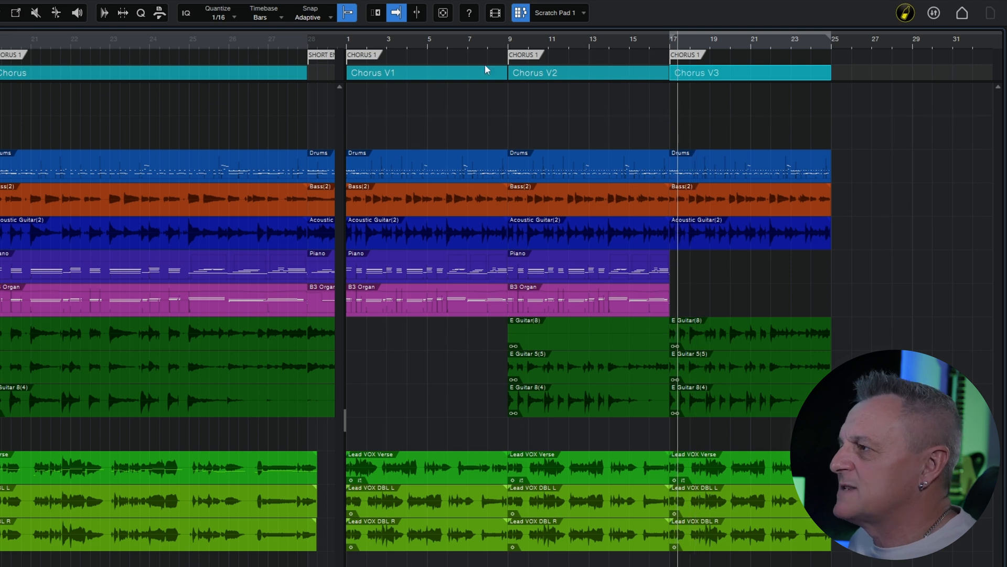
mouse_move(413, 79)
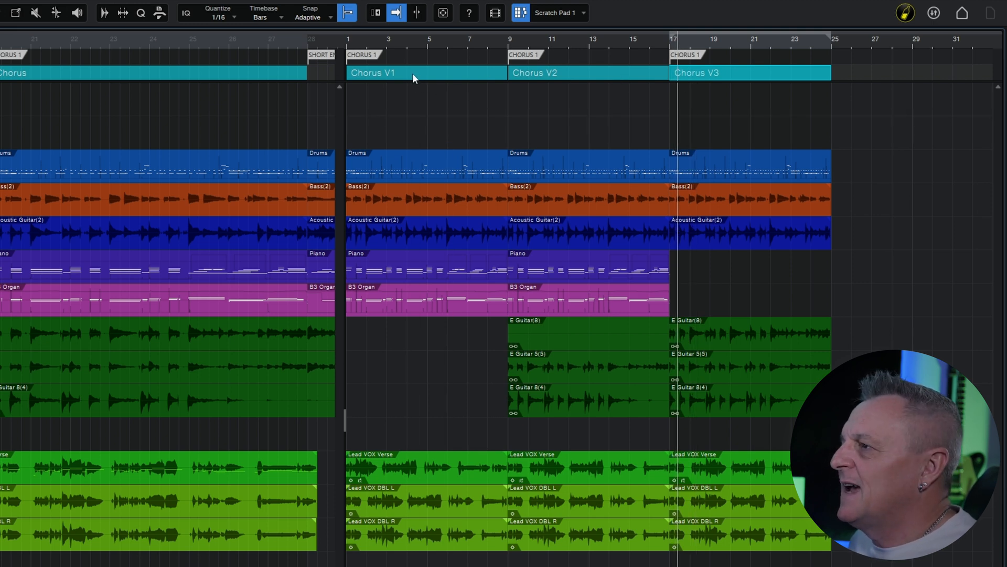
mouse_move(361, 78)
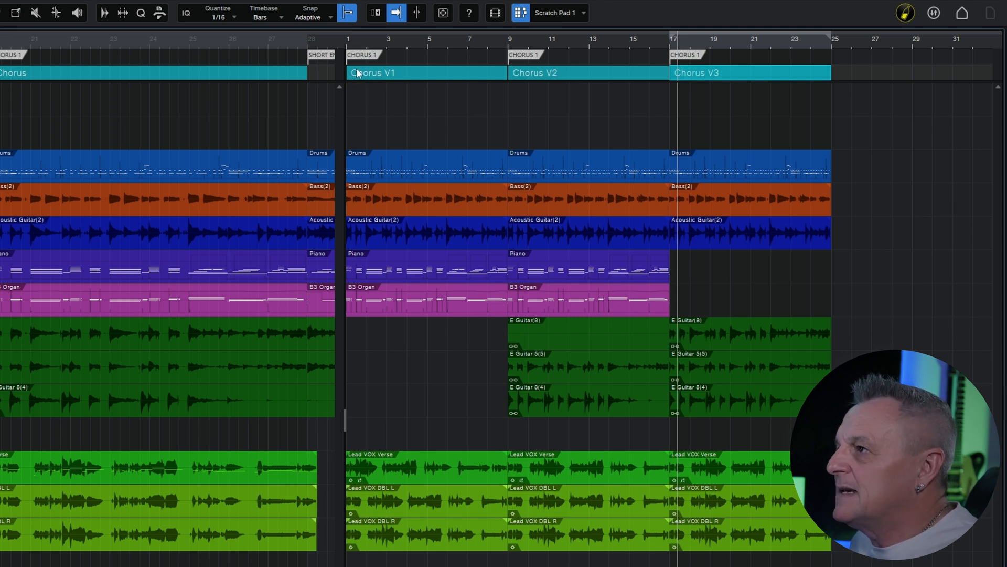
mouse_move(362, 80)
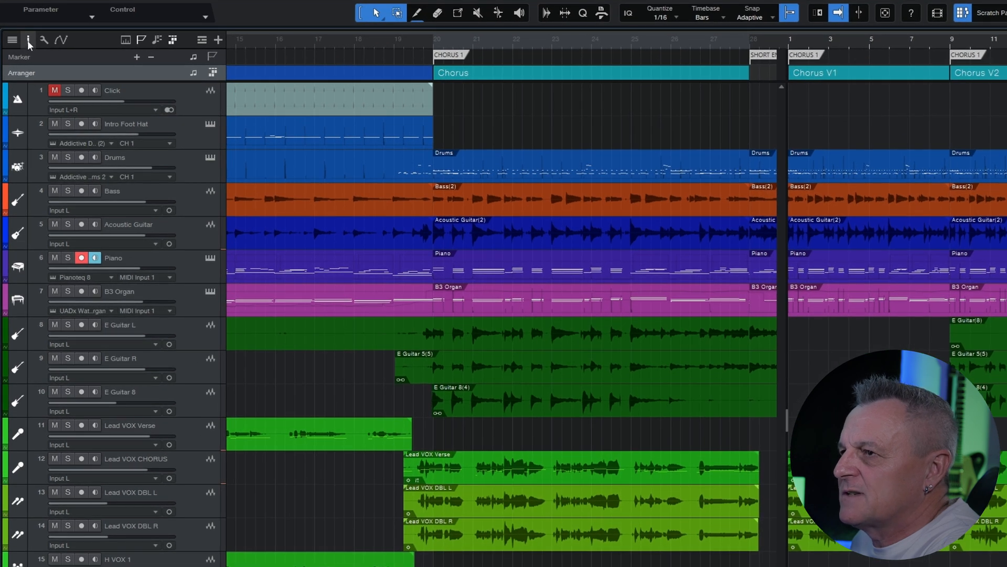
Show the arranger section list and set section Sync Mode to 1 Bar.
click(9, 41)
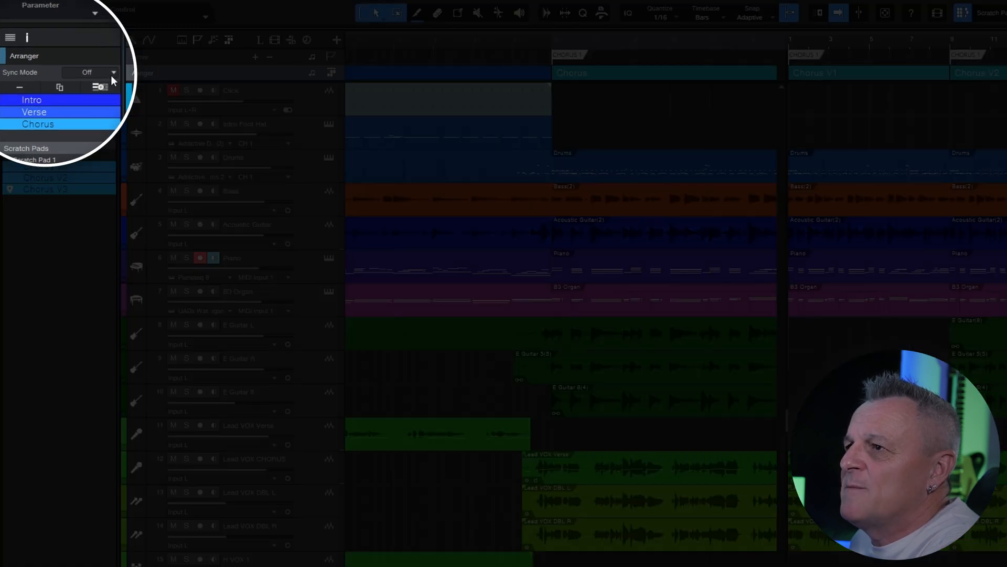
click(90, 72)
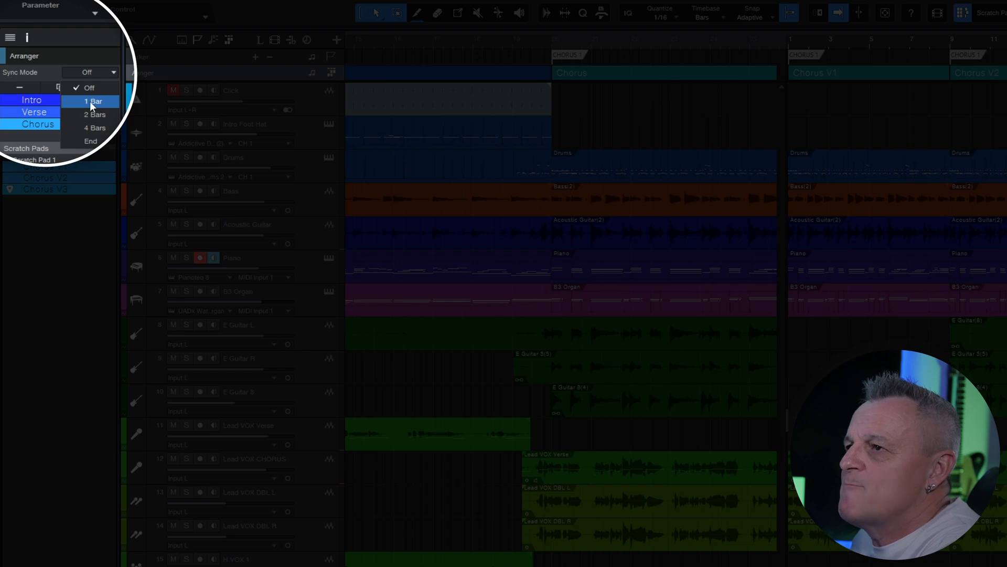
click(94, 101)
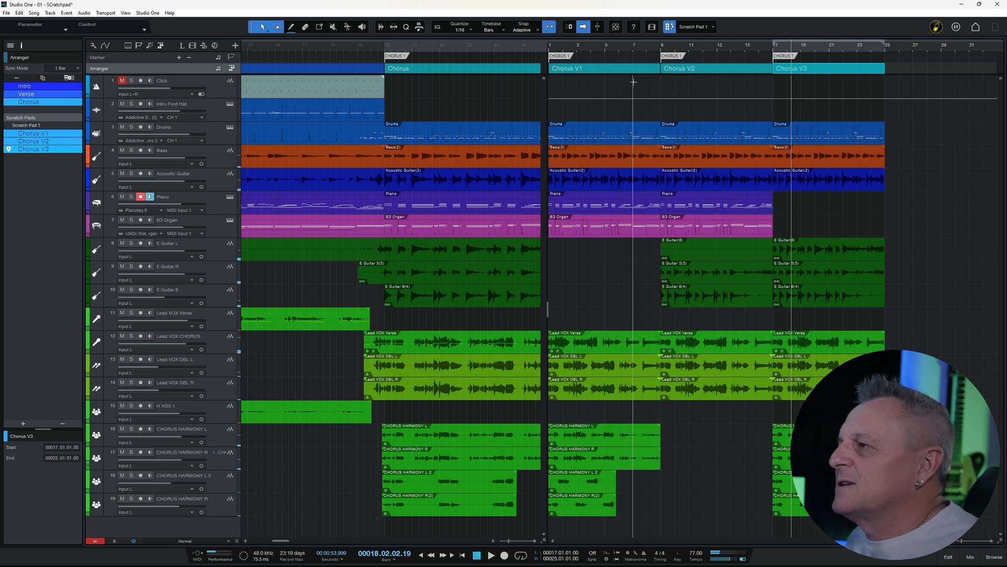
mouse_move(604, 84)
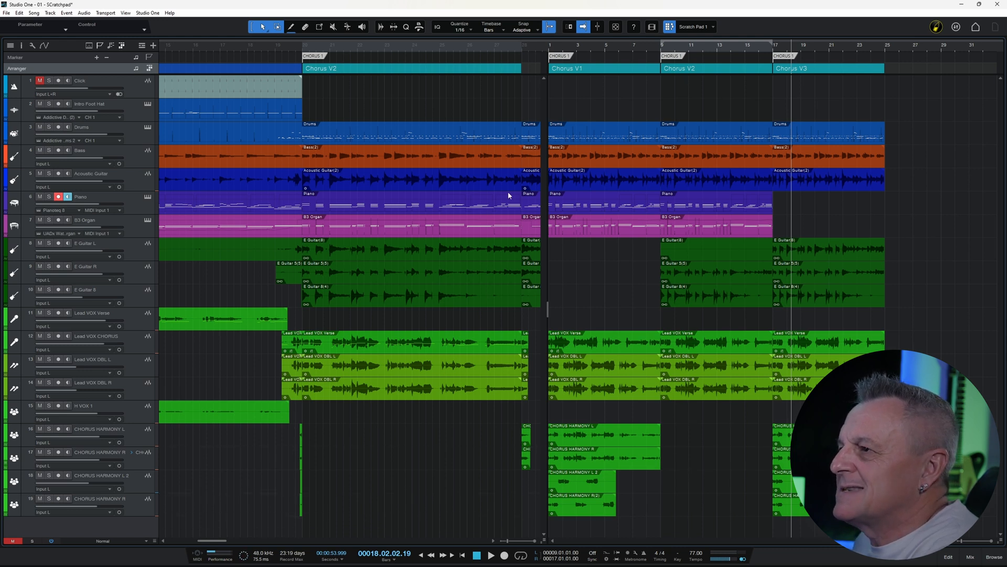
mouse_move(419, 101)
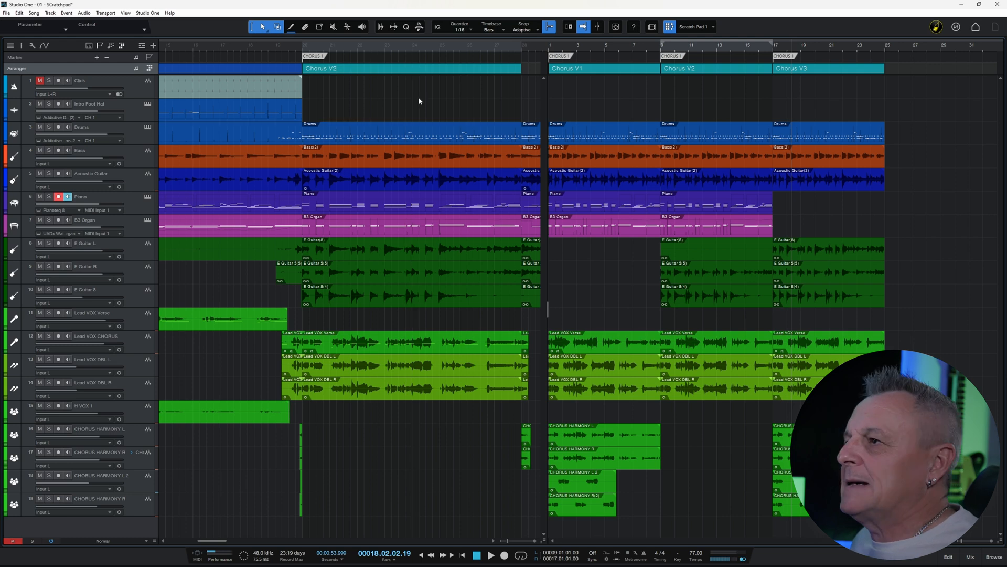